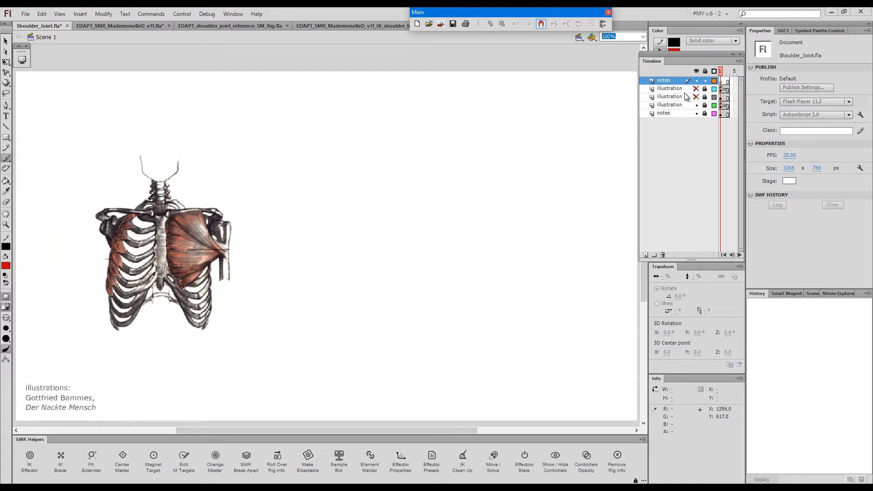
{"action": "mouse_move", "coordinate": [724, 77]}
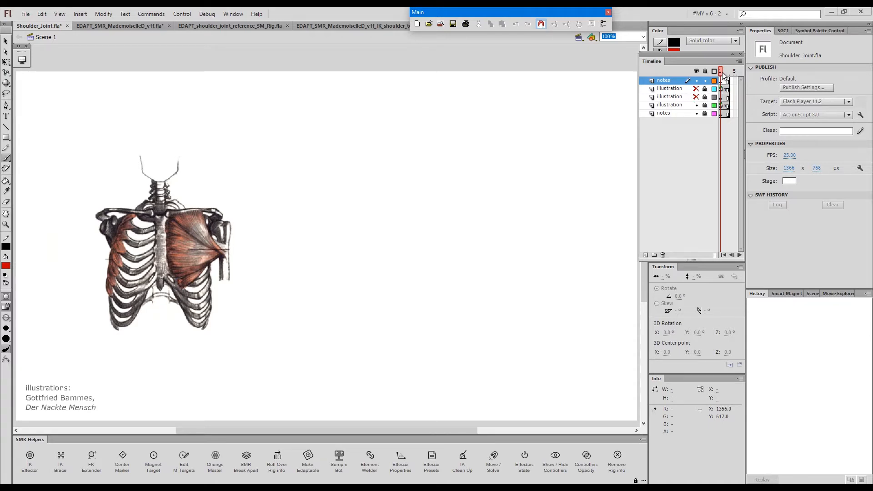
Toggle layer visibility so the shoulder-bones illustration shows beside the ribcage
{"action": "left_click", "coordinate": [724, 70]}
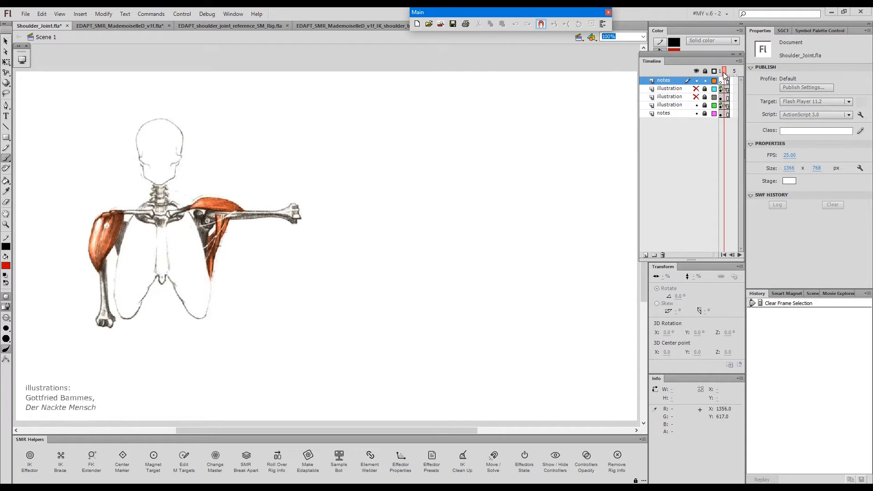
{"action": "left_click", "coordinate": [726, 71]}
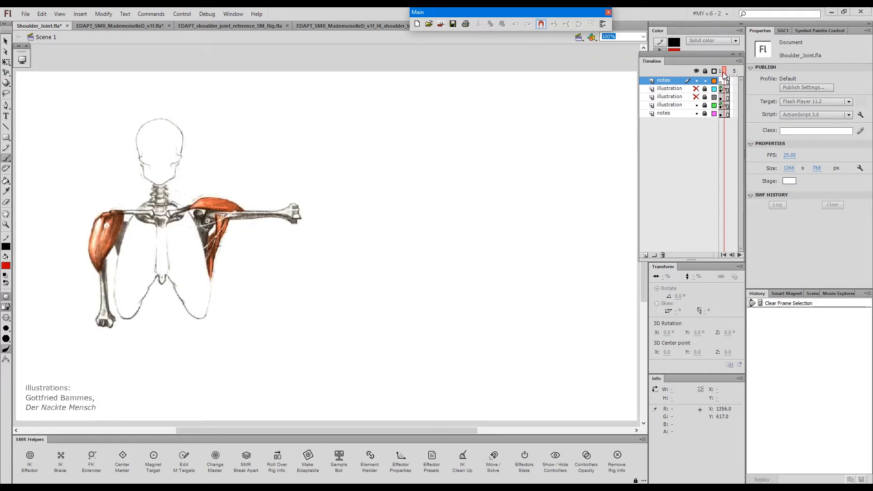
{"action": "left_click", "coordinate": [723, 73]}
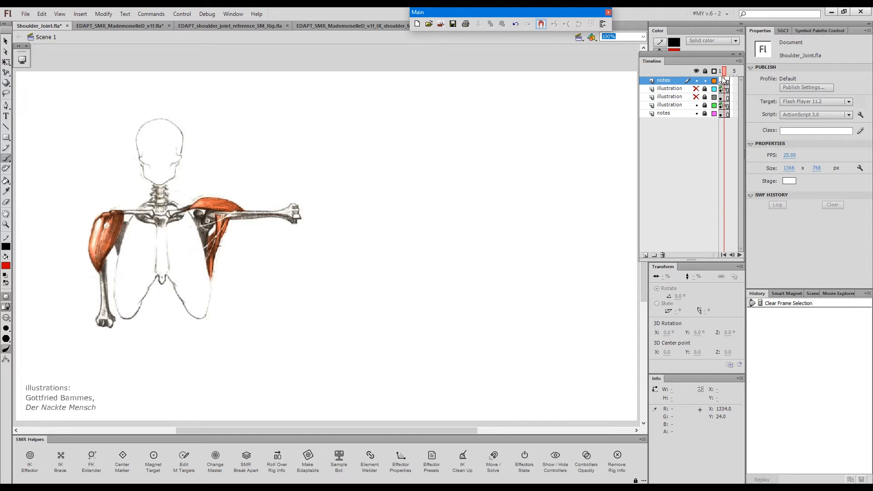
{"action": "left_click", "coordinate": [727, 71]}
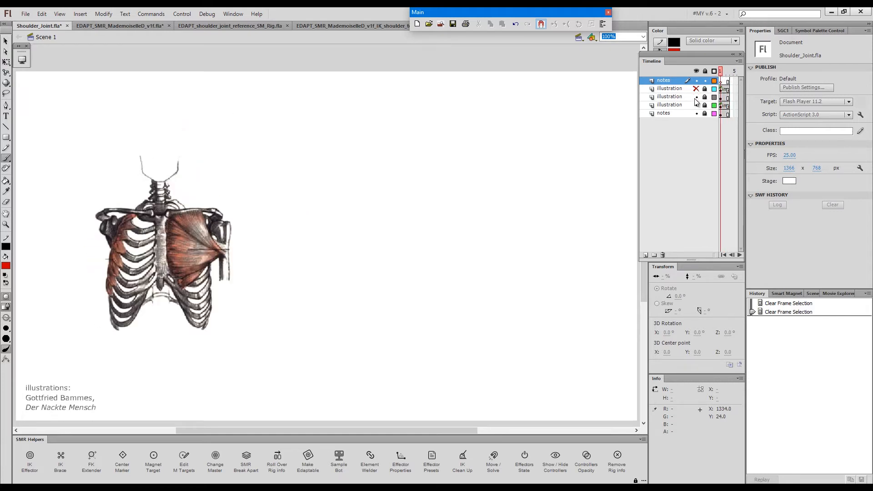
{"action": "left_click", "coordinate": [697, 88]}
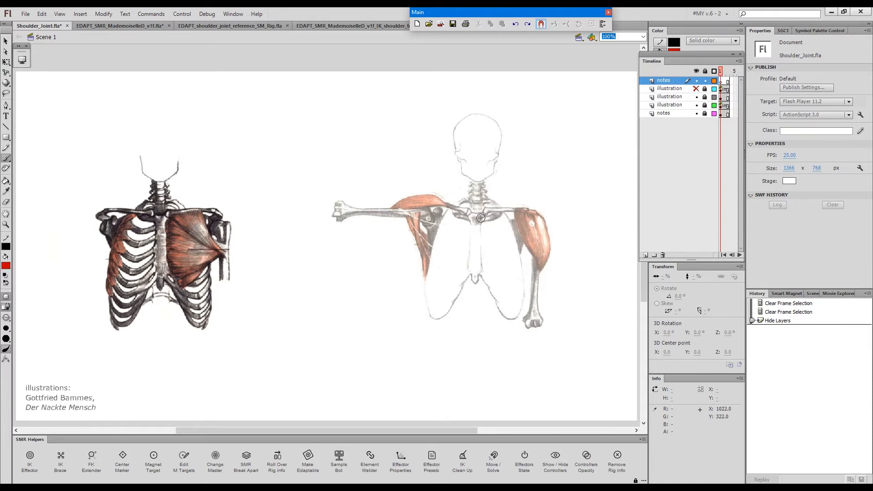
{"action": "mouse_move", "coordinate": [480, 215]}
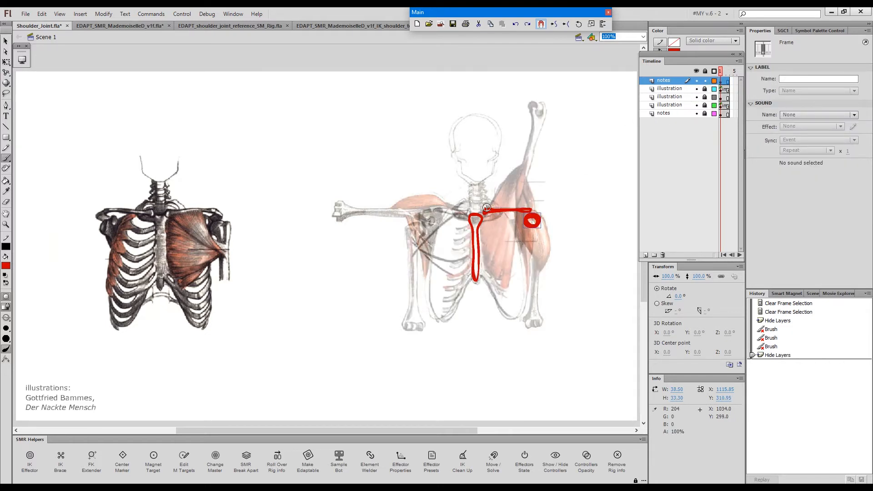
Paint red brush strokes tracing the collarbone and shoulder joint on the notes layer
{"action": "left_click", "coordinate": [487, 200]}
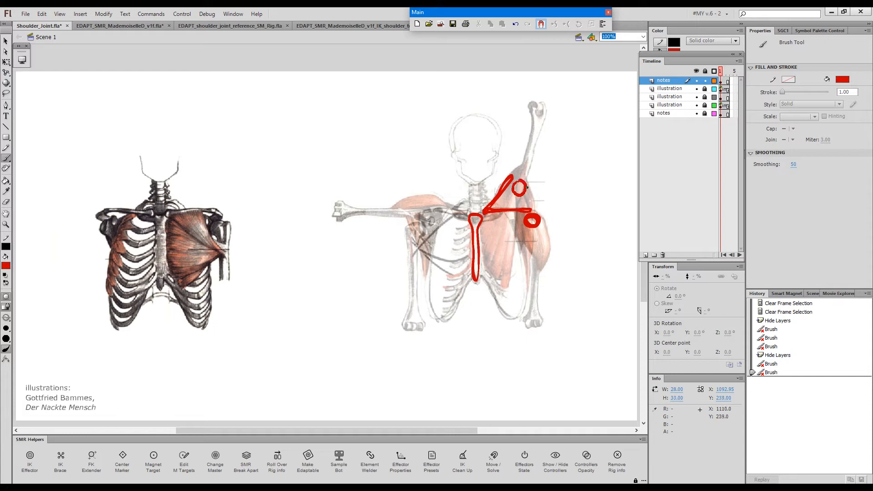
{"action": "left_click", "coordinate": [517, 192]}
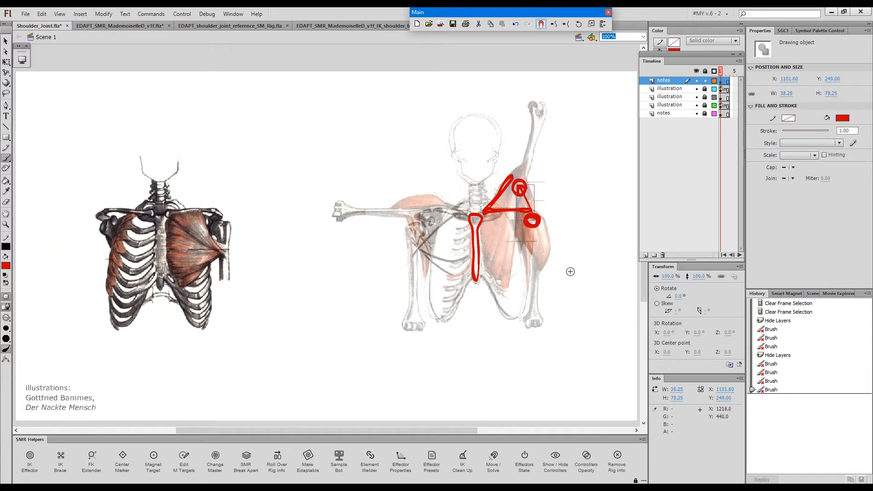
{"action": "mouse_move", "coordinate": [563, 262]}
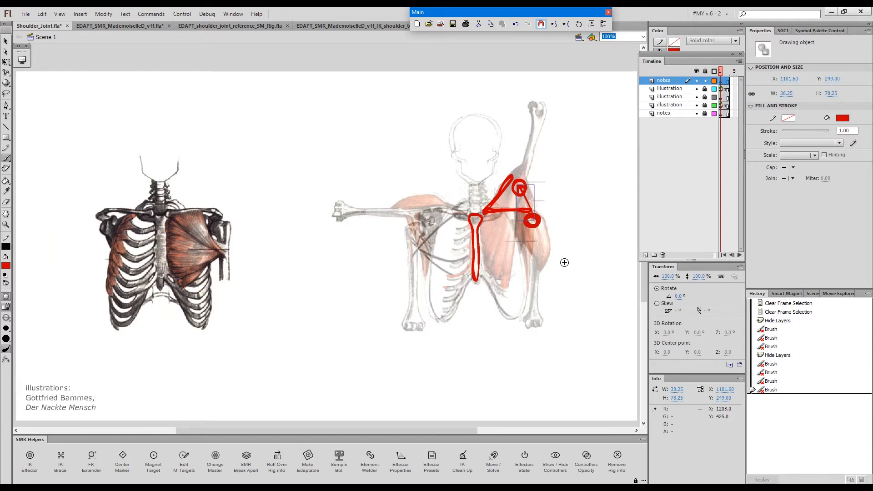
{"action": "mouse_move", "coordinate": [483, 279]}
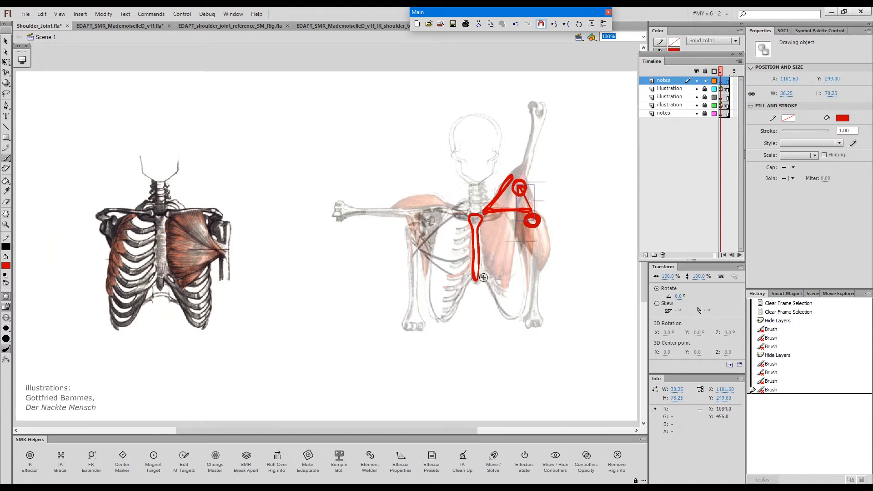
{"action": "mouse_move", "coordinate": [571, 237]}
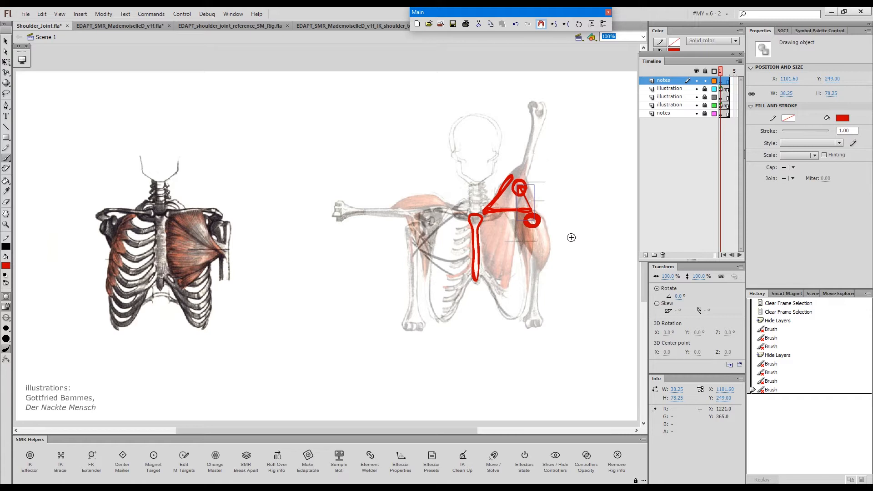
Switch to the Mademoiselle rig and drag the front arm controller so it hangs at her side
{"action": "left_click", "coordinate": [121, 26]}
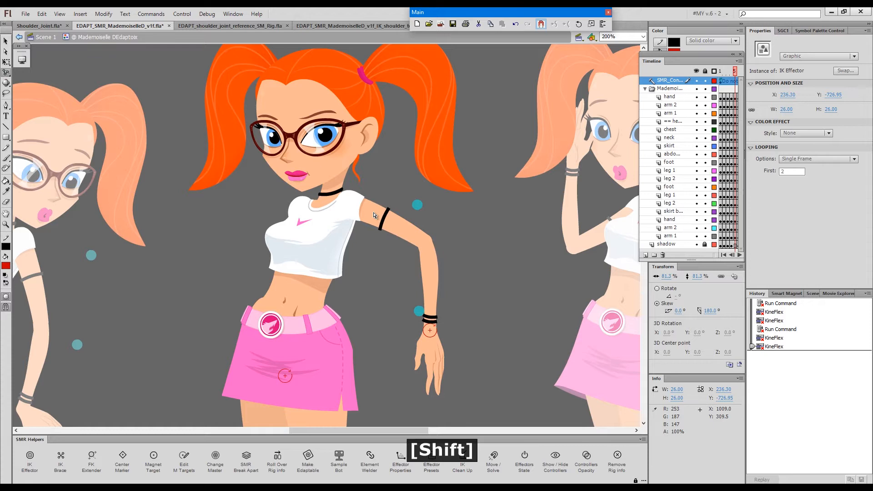
{"action": "left_click", "coordinate": [372, 218]}
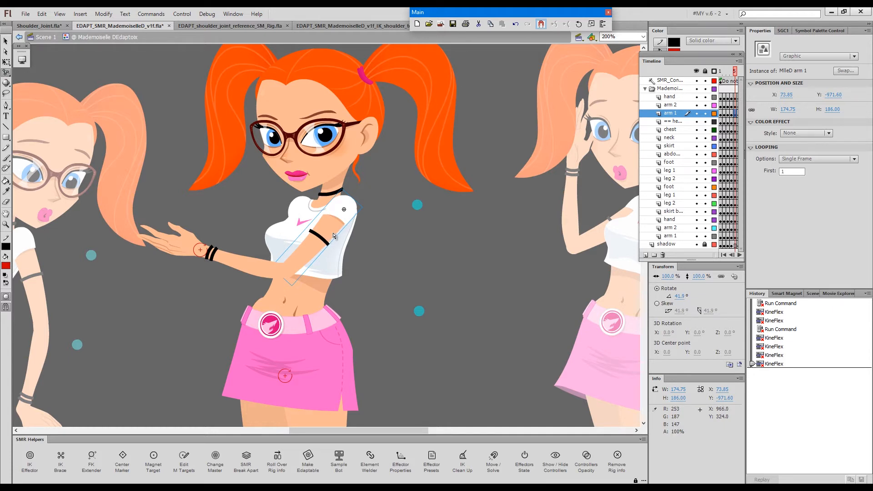
{"action": "mouse_move", "coordinate": [313, 304]}
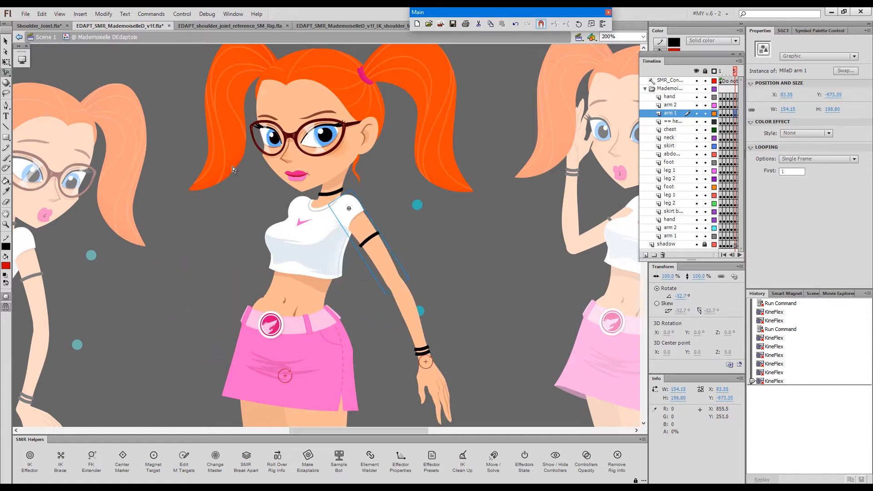
{"action": "mouse_move", "coordinate": [227, 210]}
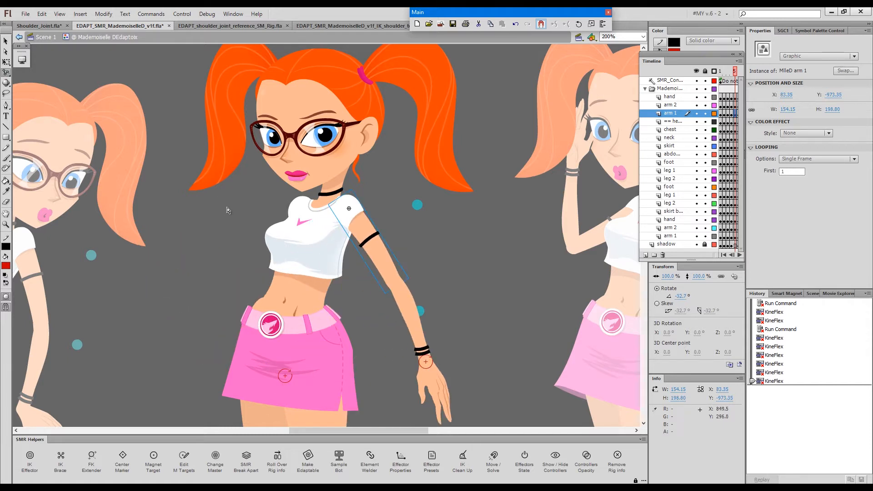
{"action": "mouse_move", "coordinate": [231, 26]}
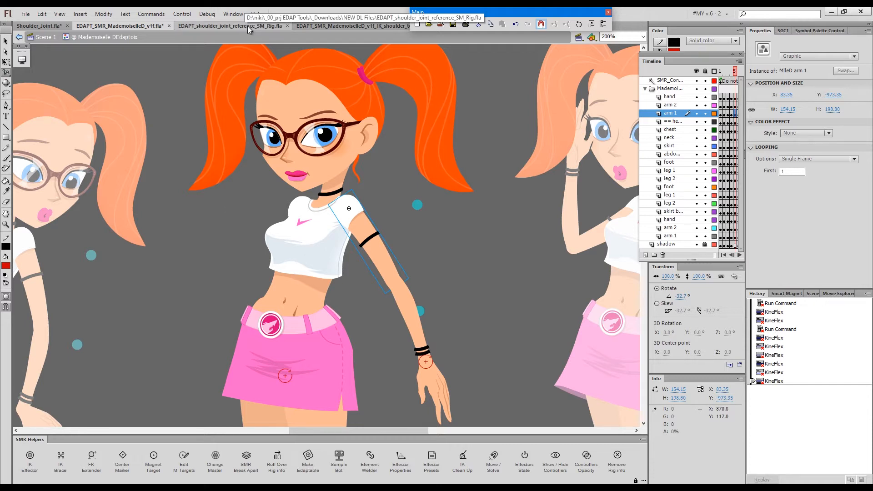
Switch to the shoulder-joint reference document and bring up KineFlex Quick Settings from the SMR tools
{"action": "left_click", "coordinate": [231, 25]}
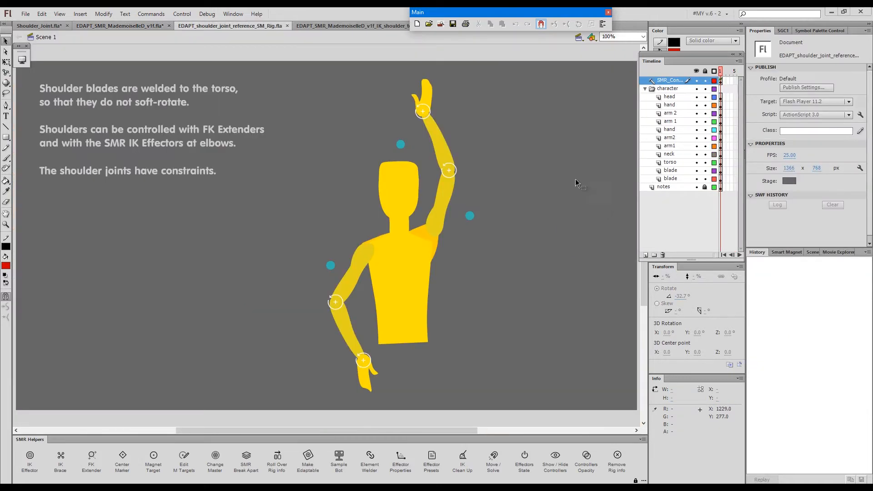
{"action": "mouse_move", "coordinate": [520, 187]}
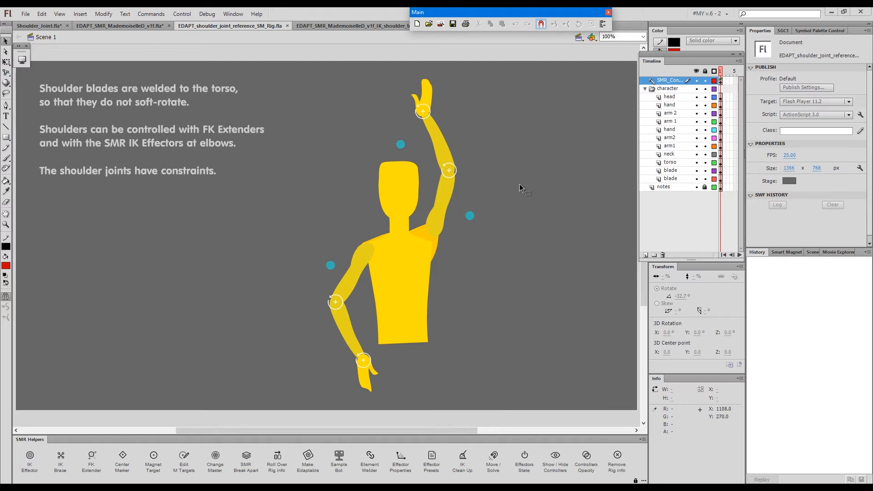
{"action": "mouse_move", "coordinate": [381, 248]}
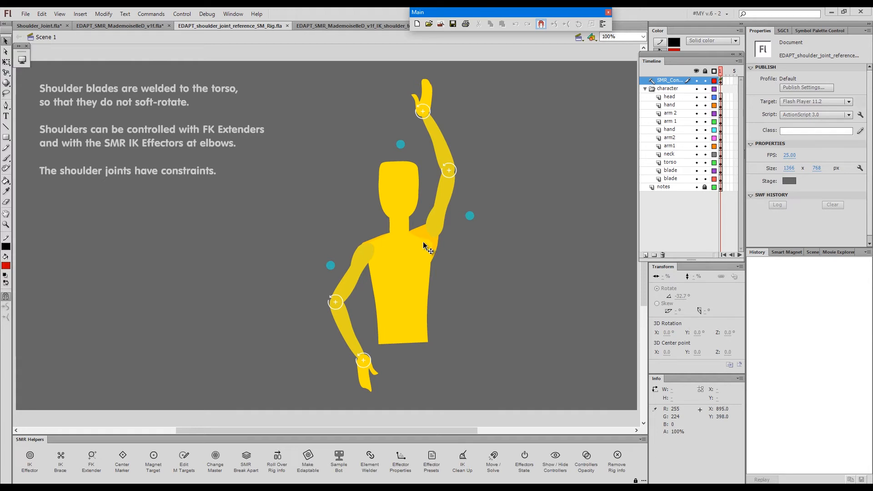
{"action": "mouse_move", "coordinate": [421, 240]}
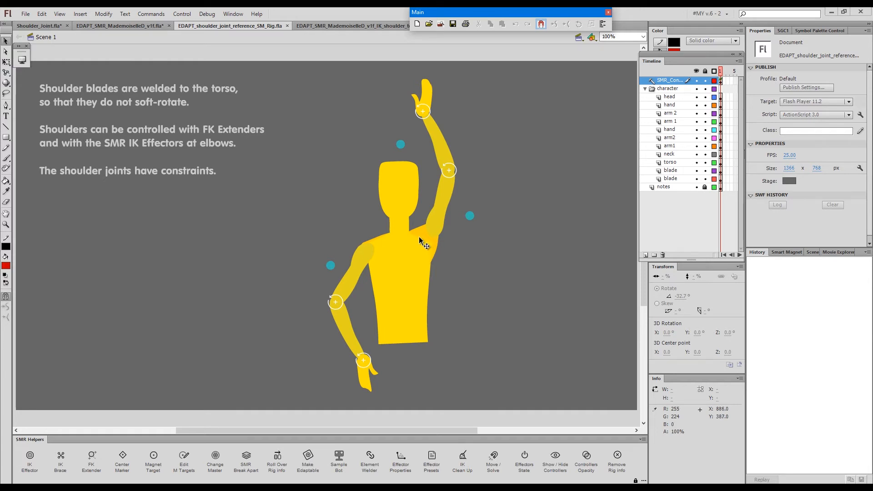
{"action": "left_click", "coordinate": [786, 252]}
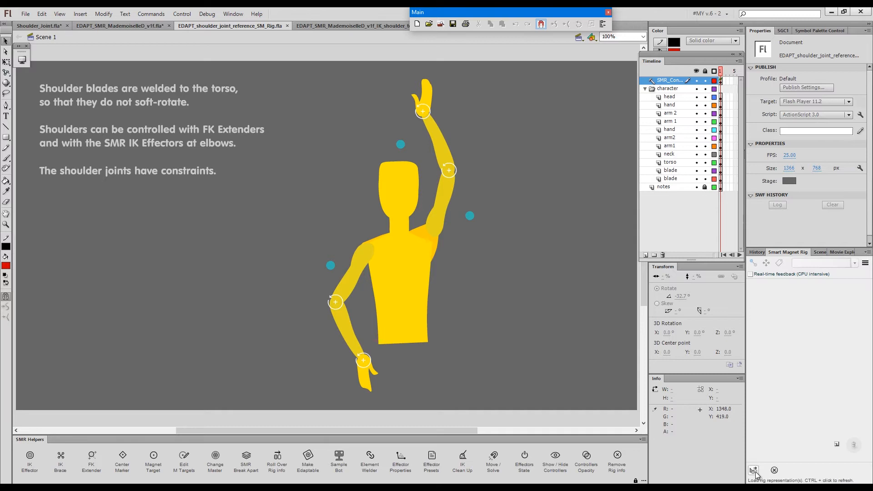
{"action": "left_click", "coordinate": [752, 469]}
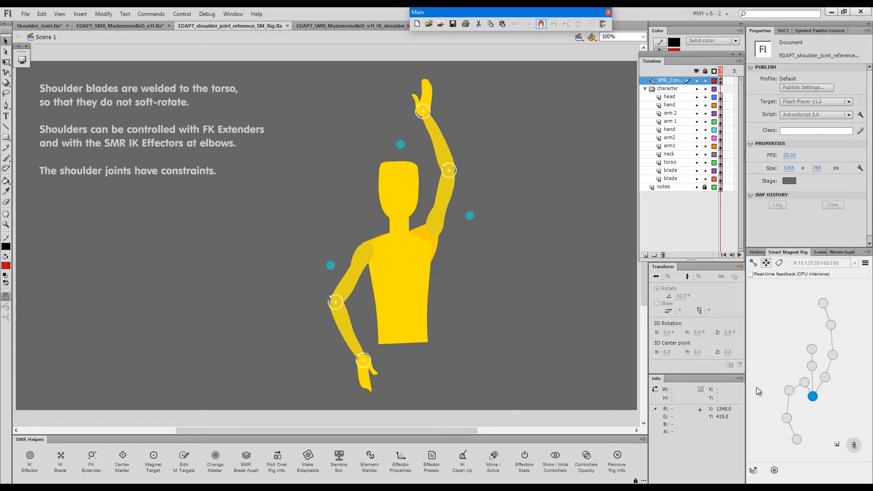
{"action": "mouse_move", "coordinate": [811, 397]}
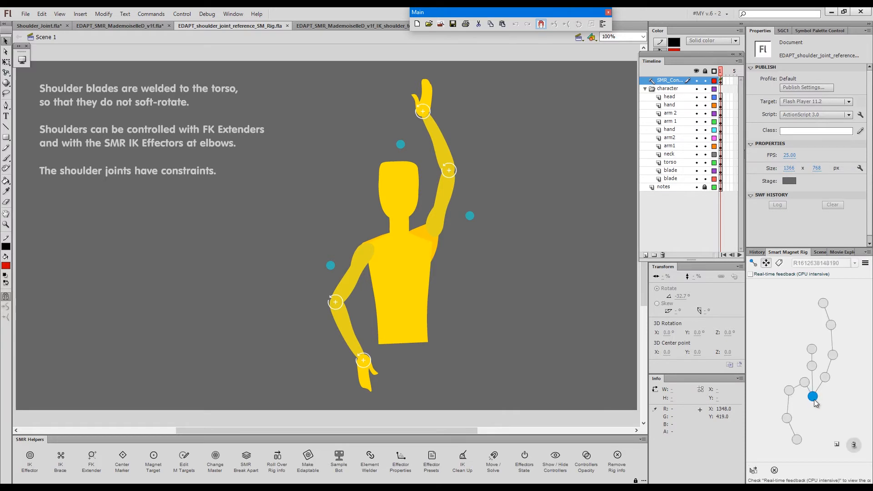
{"action": "mouse_move", "coordinate": [835, 359]}
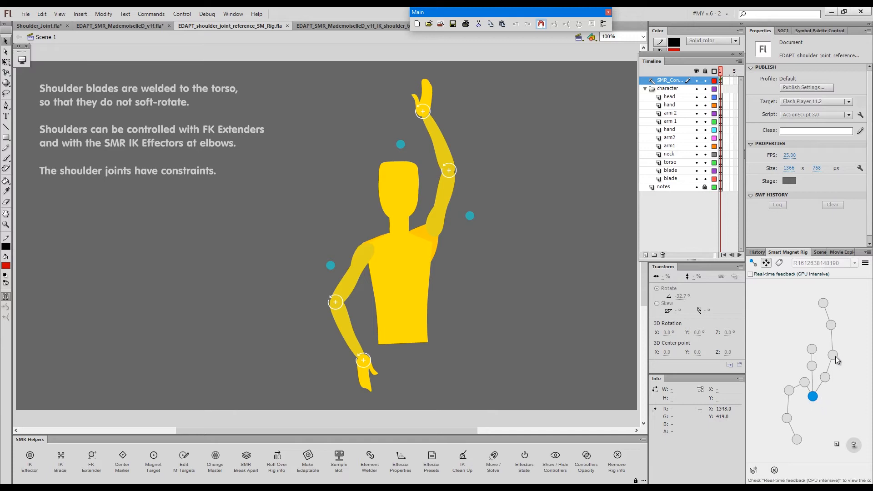
{"action": "mouse_move", "coordinate": [834, 328]}
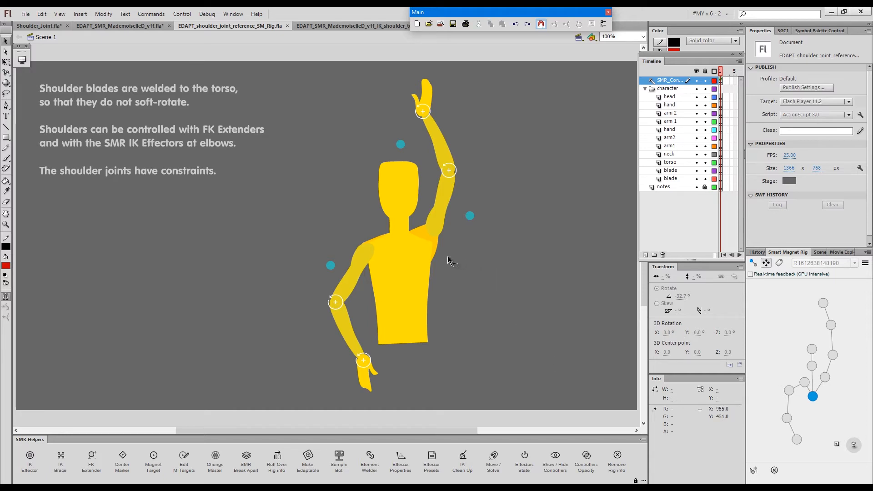
{"action": "mouse_move", "coordinate": [465, 242]}
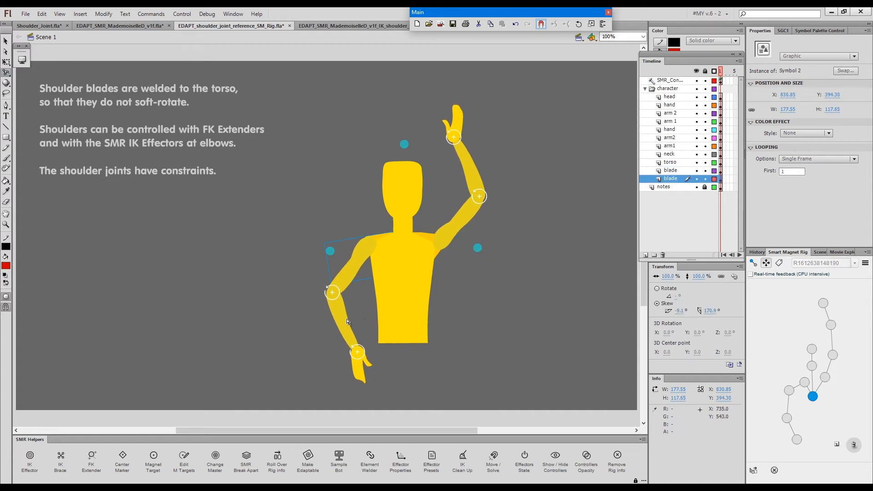
{"action": "mouse_move", "coordinate": [430, 230]}
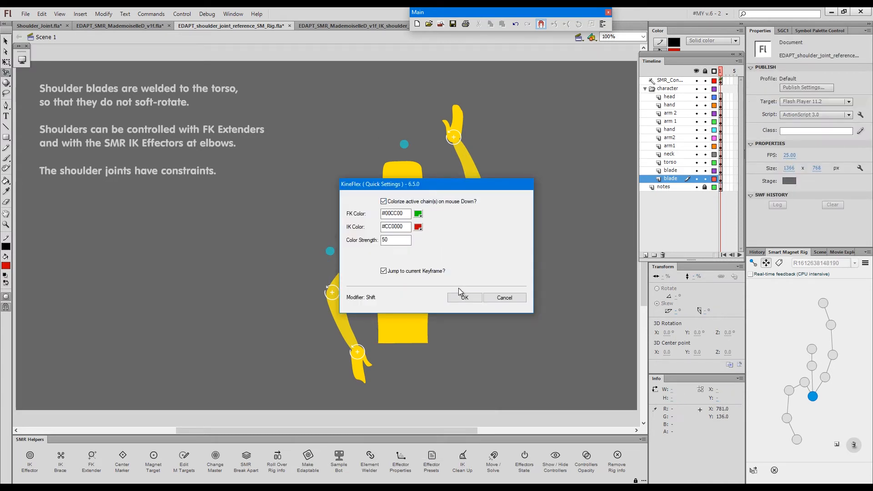
Confirm the quick settings and drag the yellow figure's elbow so both arms hang down
{"action": "left_click", "coordinate": [464, 296]}
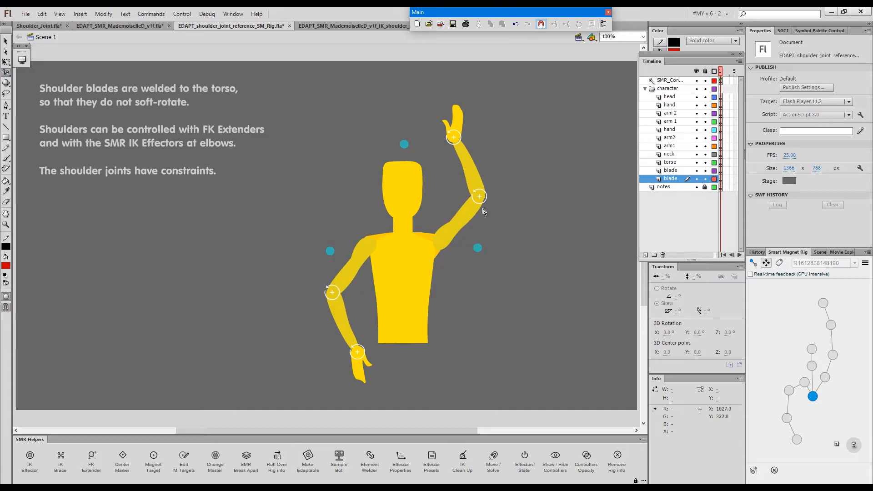
{"action": "mouse_move", "coordinate": [470, 216]}
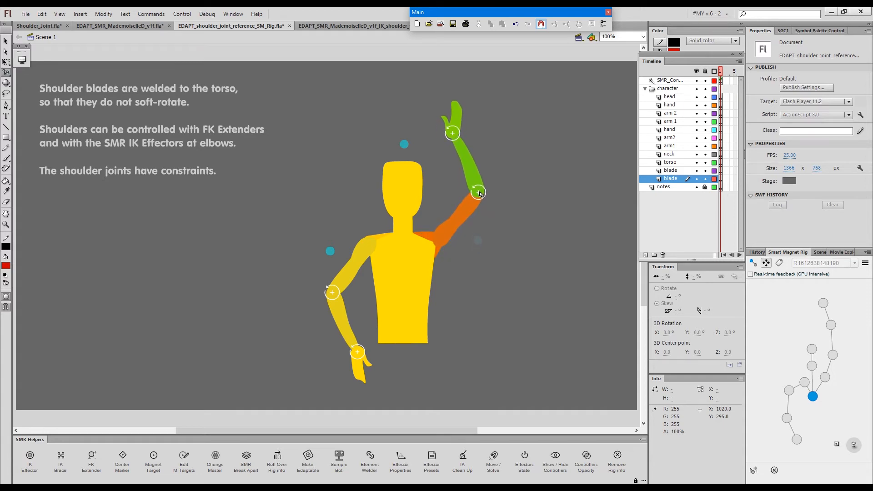
{"action": "left_click", "coordinate": [478, 193]}
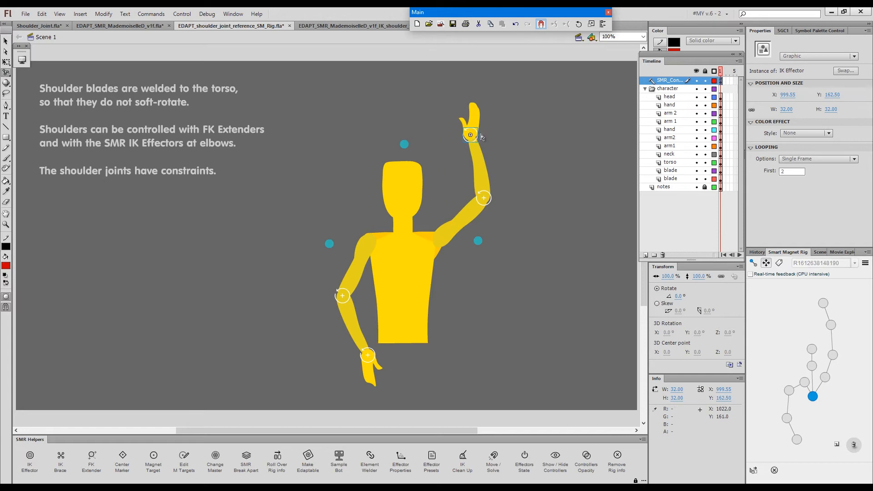
{"action": "mouse_move", "coordinate": [475, 147]}
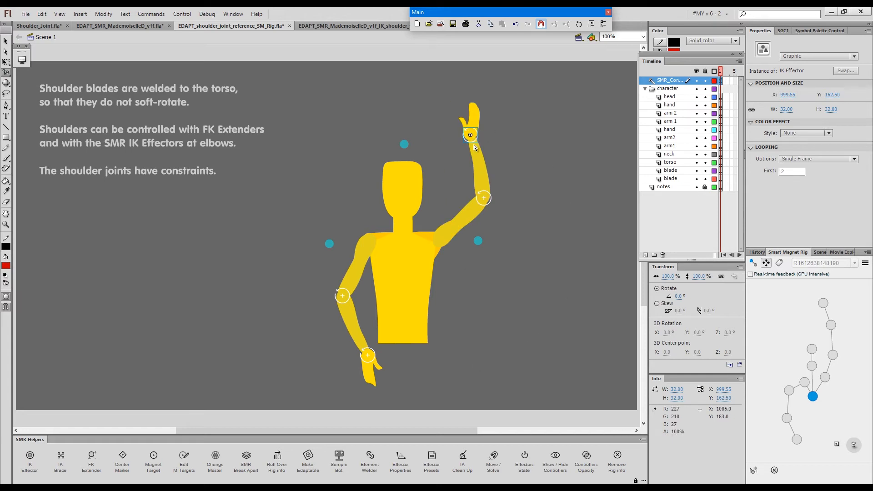
{"action": "mouse_move", "coordinate": [488, 152]}
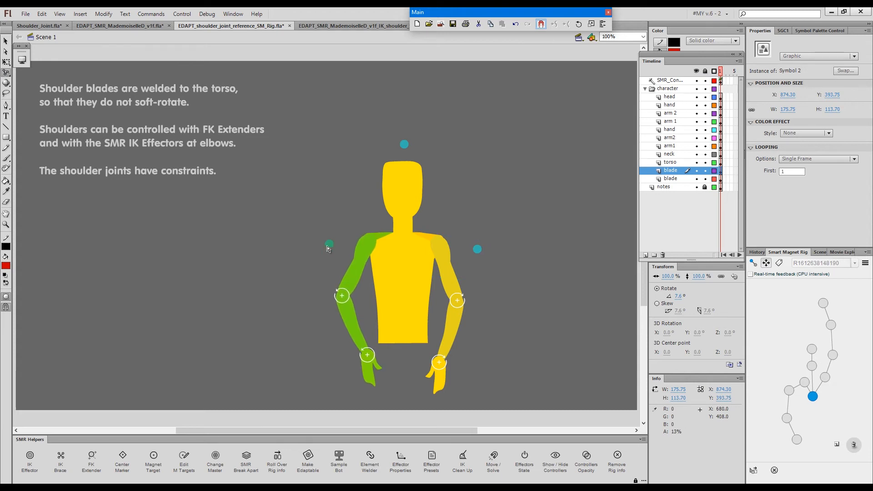
Return to the Mademoiselle document and enter the character symbol showing her upper body
{"action": "left_click", "coordinate": [670, 179]}
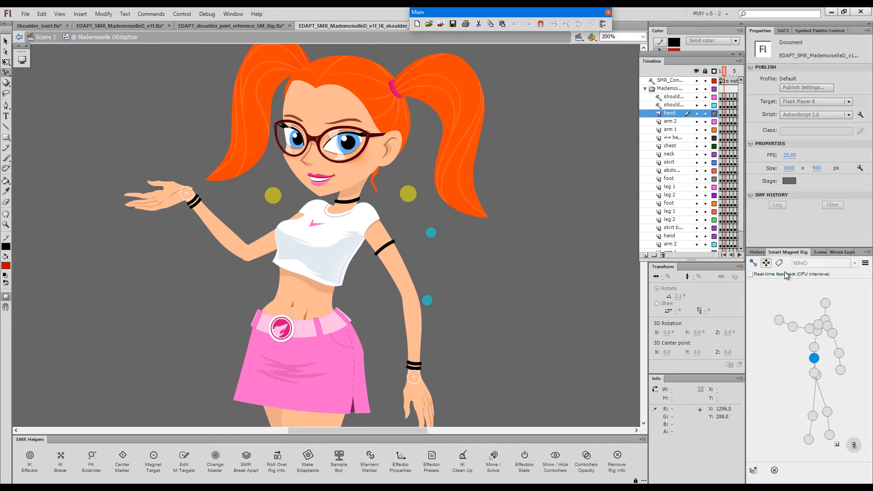
{"action": "mouse_move", "coordinate": [818, 328]}
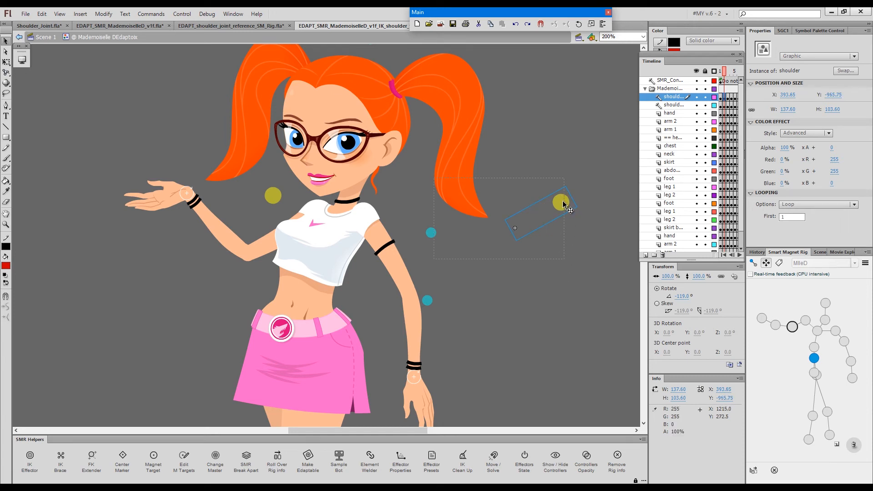
Lower the girl's outstretched arm so both hands rest in front of her pink skirt
{"action": "key", "text": "ctrl+space"}
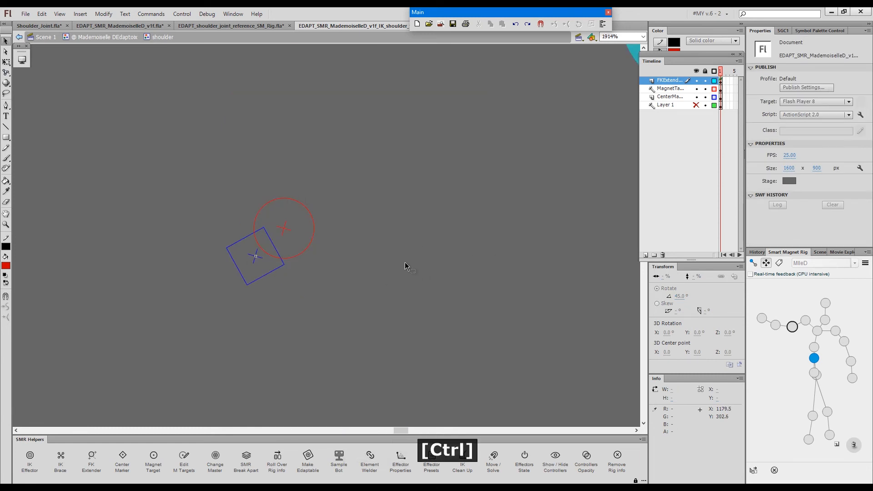
{"action": "key", "text": "ctrl+space"}
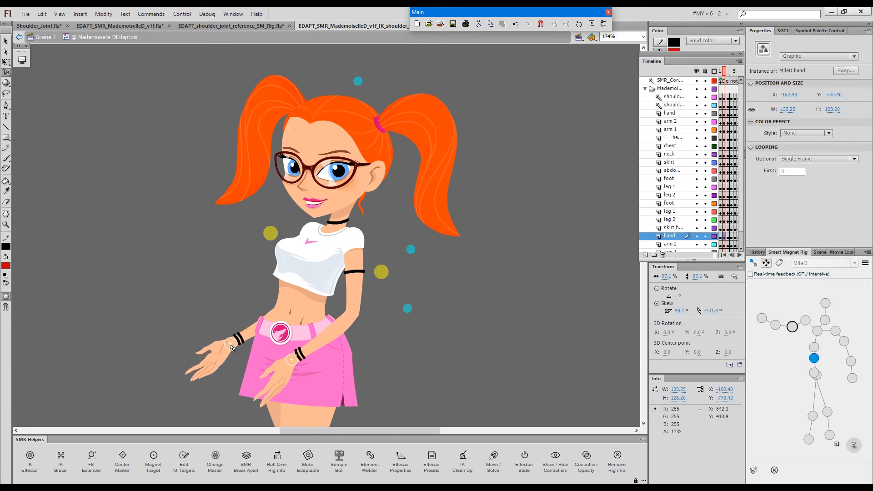
Drag the elbow, head and shoulder controllers so she leans sideways with one arm hanging loose
{"action": "left_click", "coordinate": [381, 273]}
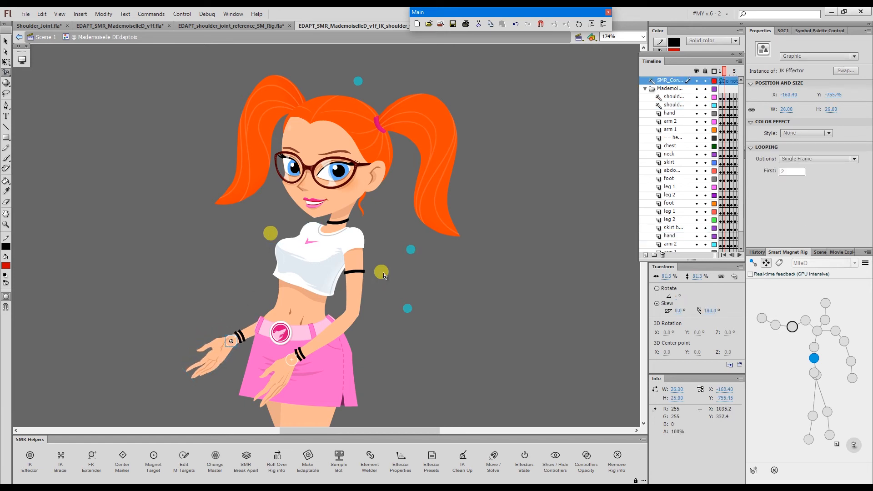
{"action": "left_click", "coordinate": [674, 96]}
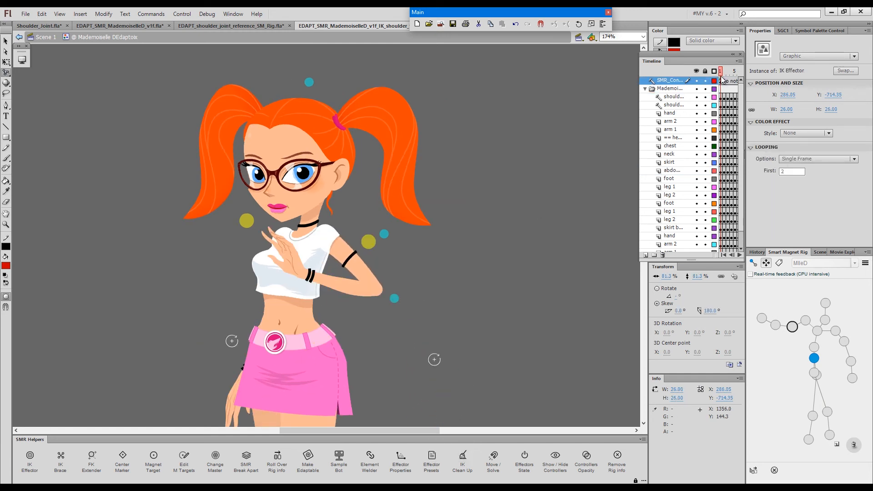
{"action": "left_click", "coordinate": [372, 254]}
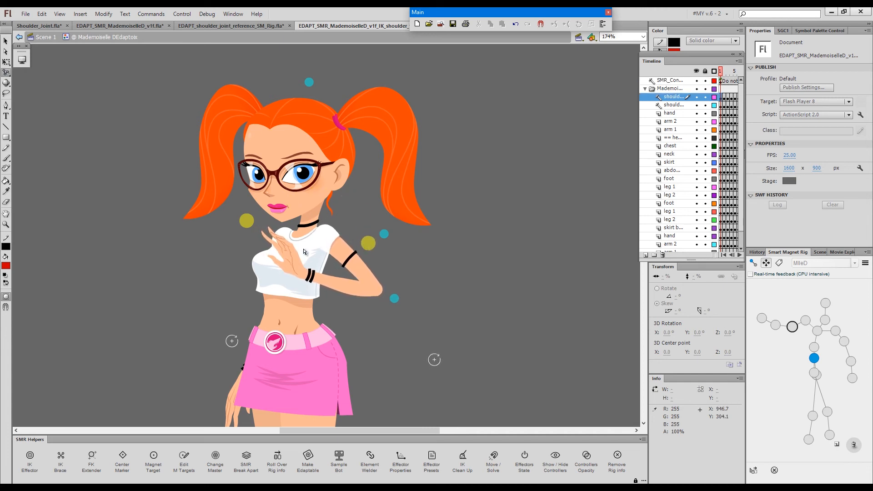
{"action": "left_click", "coordinate": [346, 233]}
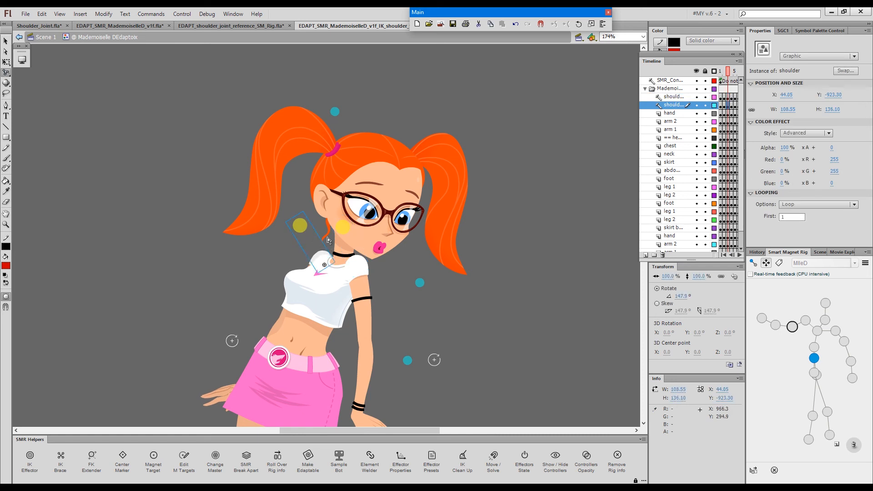
{"action": "mouse_move", "coordinate": [313, 226]}
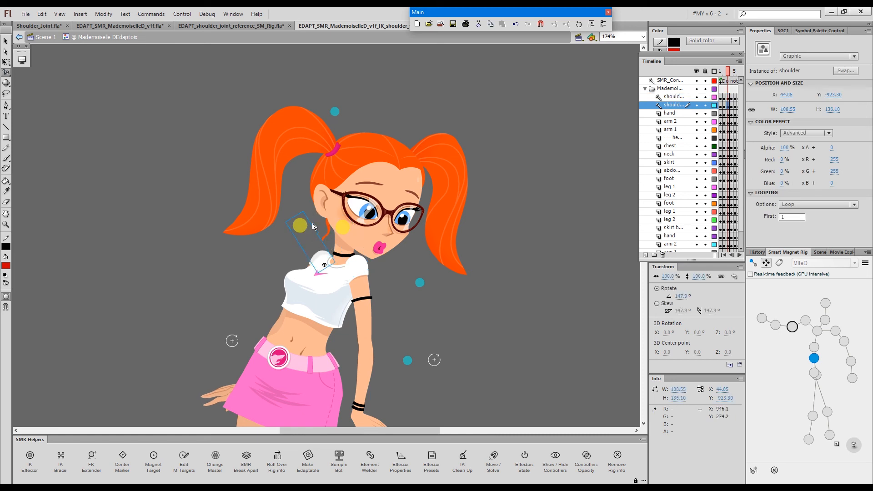
{"action": "left_click", "coordinate": [515, 349]}
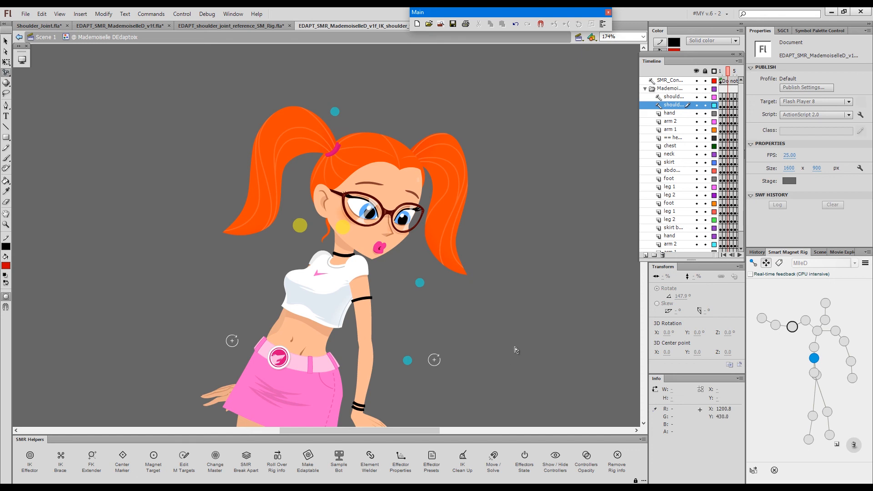
{"action": "mouse_move", "coordinate": [705, 126]}
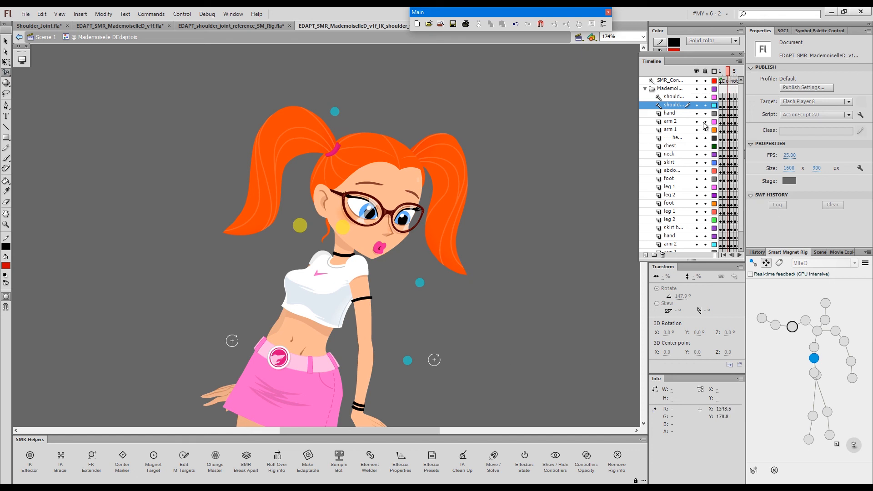
{"action": "mouse_move", "coordinate": [527, 169]}
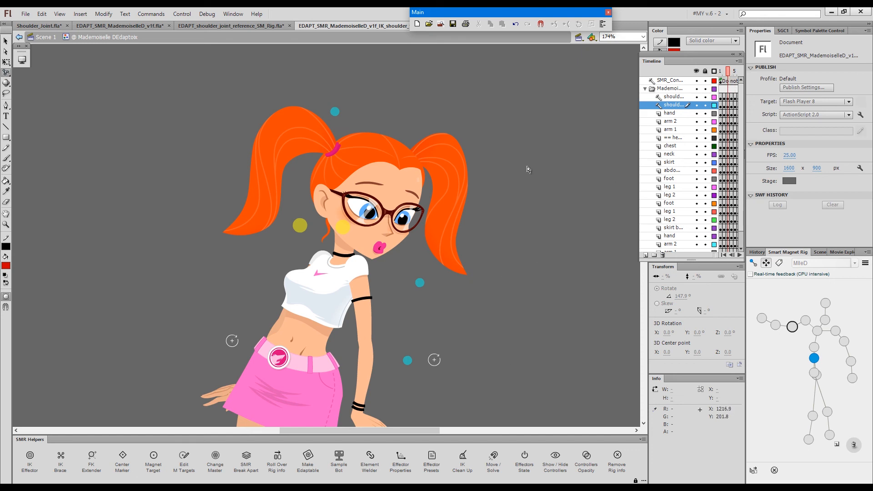